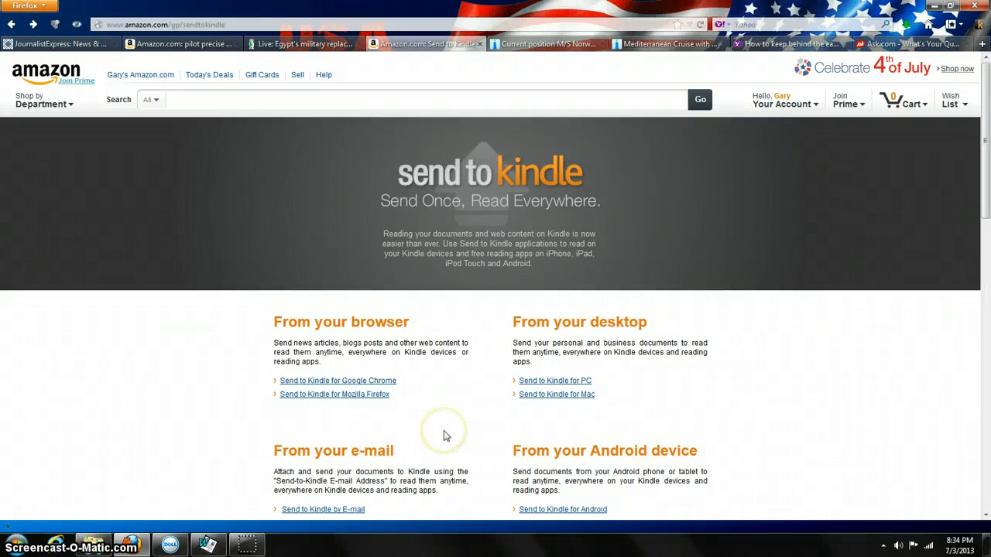
{"action": "mouse_move", "coordinate": [445, 435]}
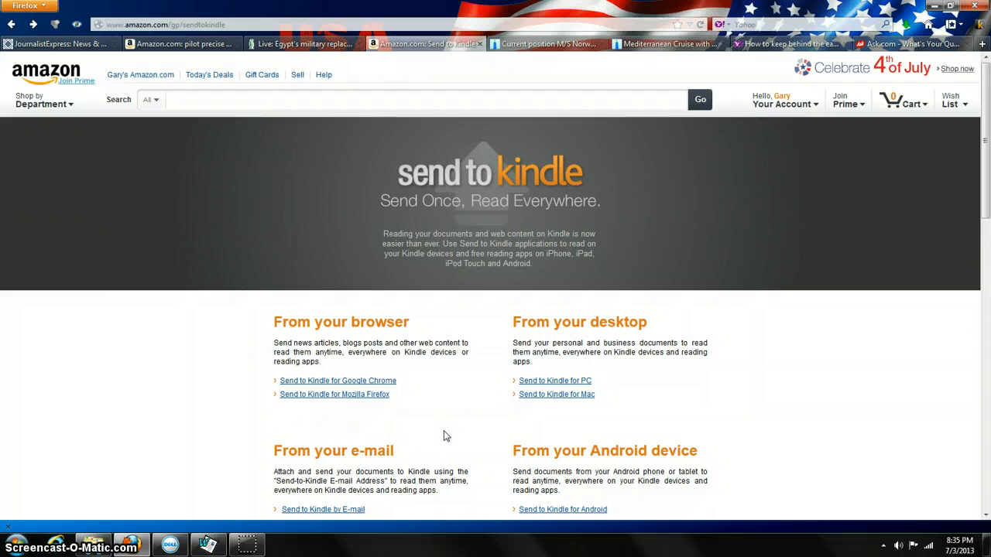
Step: Open the Send to Kindle for PC page and scroll down to its install and library details
{"action": "left_click", "coordinate": [418, 445]}
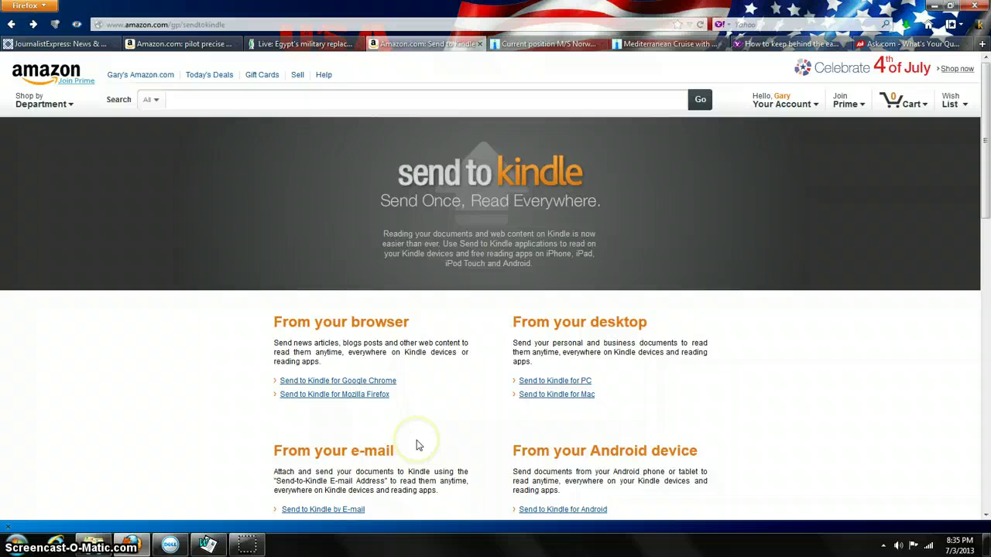
{"action": "mouse_move", "coordinate": [423, 440]}
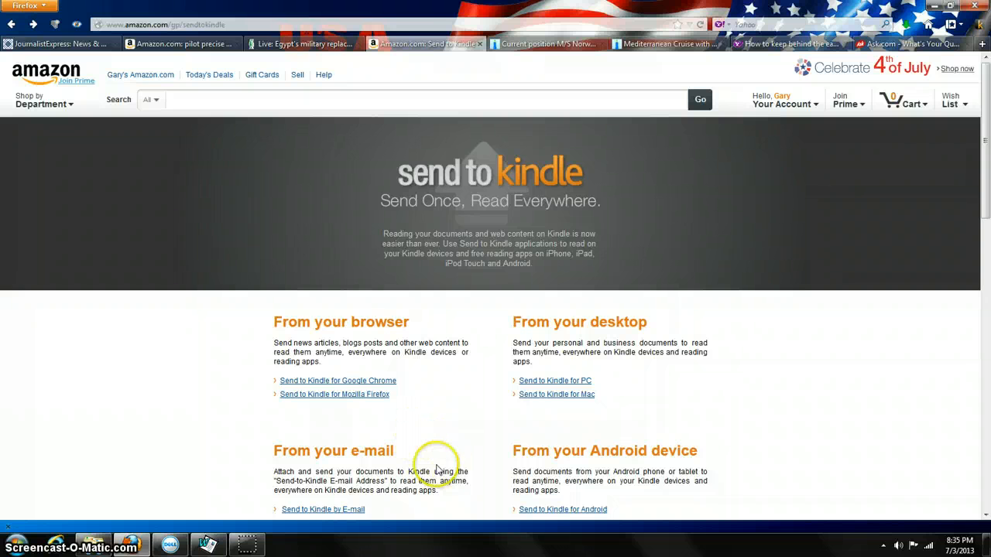
{"action": "mouse_move", "coordinate": [147, 112]}
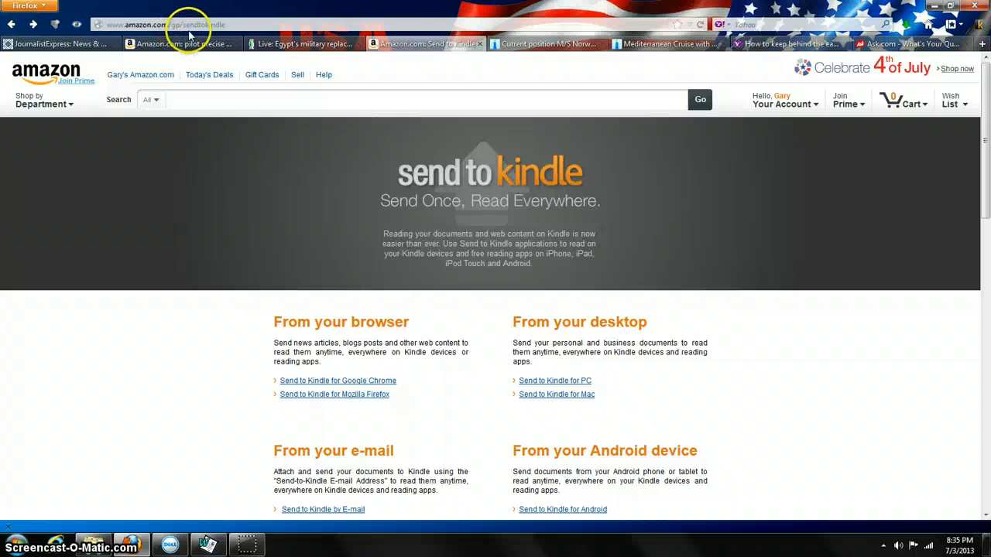
{"action": "mouse_move", "coordinate": [167, 39]}
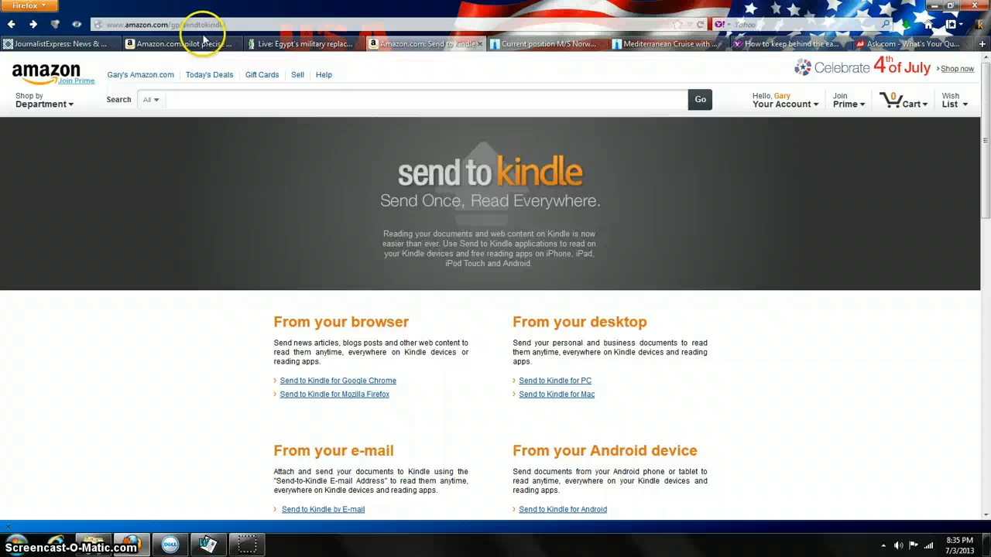
{"action": "mouse_move", "coordinate": [349, 395]}
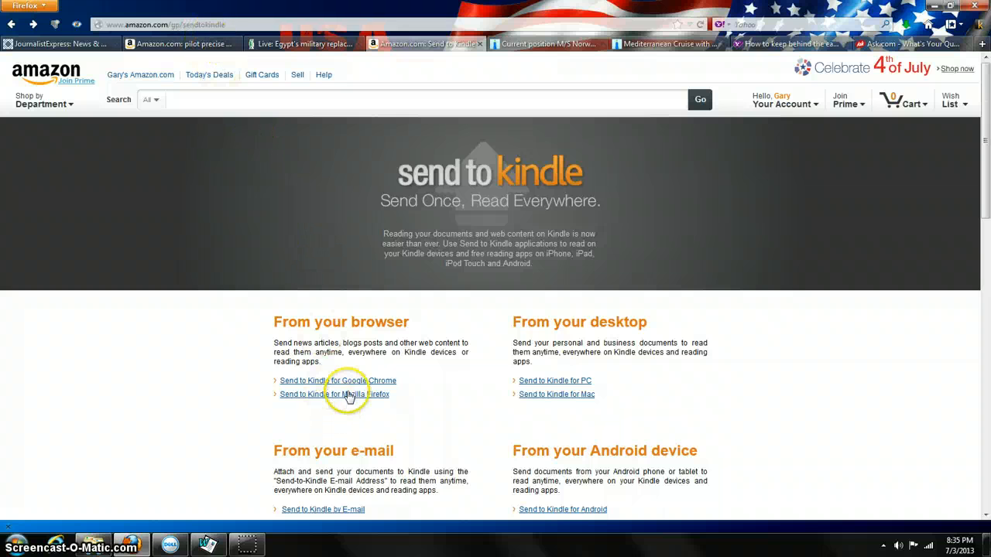
{"action": "mouse_move", "coordinate": [375, 329]}
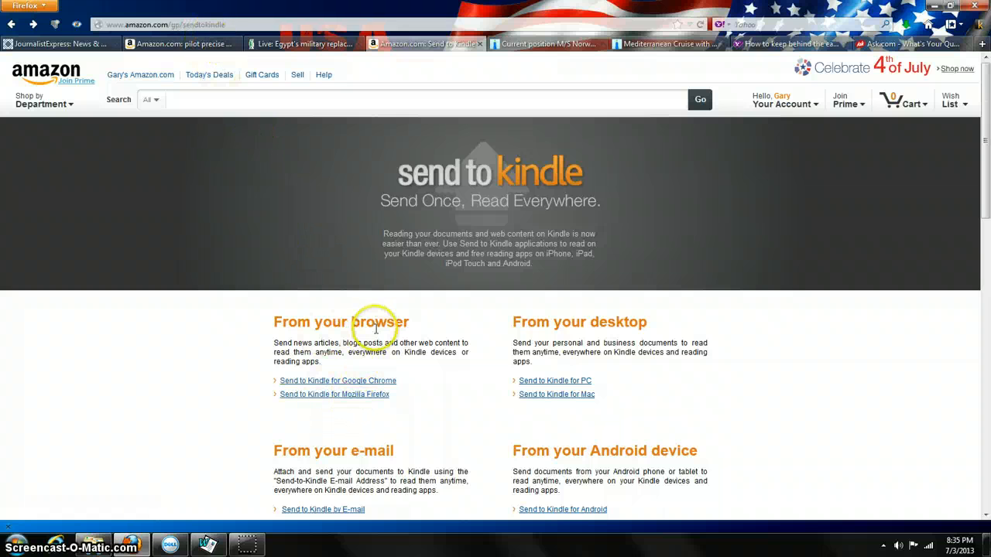
{"action": "mouse_move", "coordinate": [339, 381]}
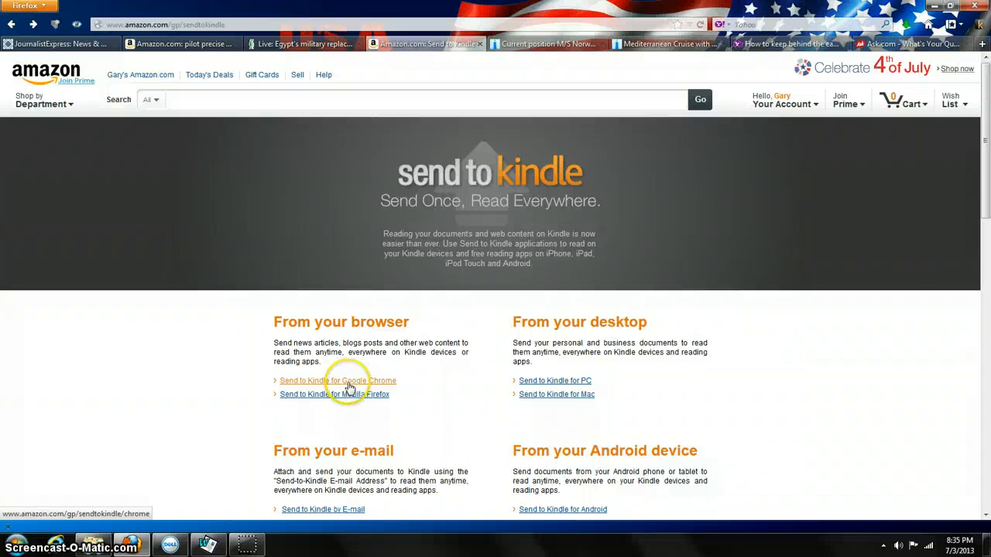
{"action": "mouse_move", "coordinate": [352, 405]}
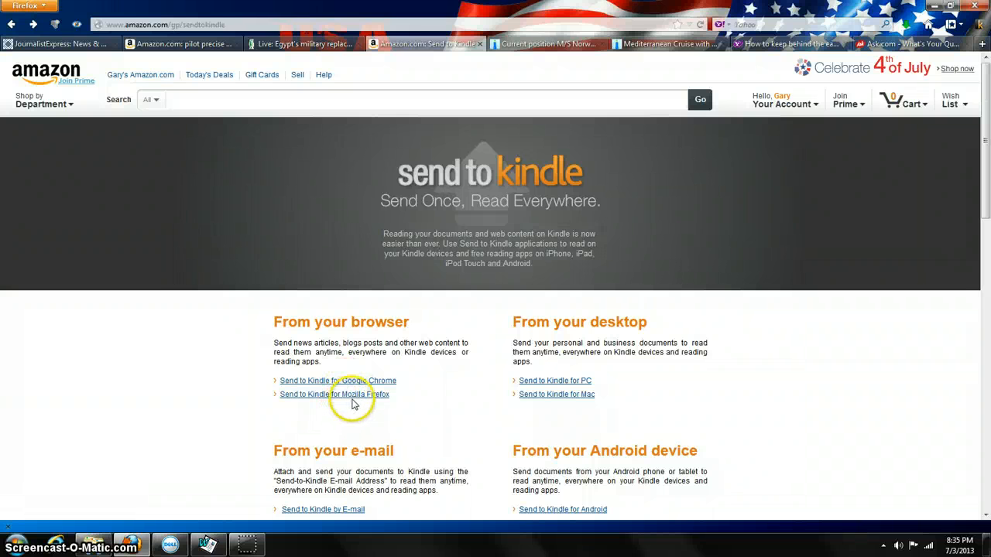
{"action": "mouse_move", "coordinate": [555, 380]}
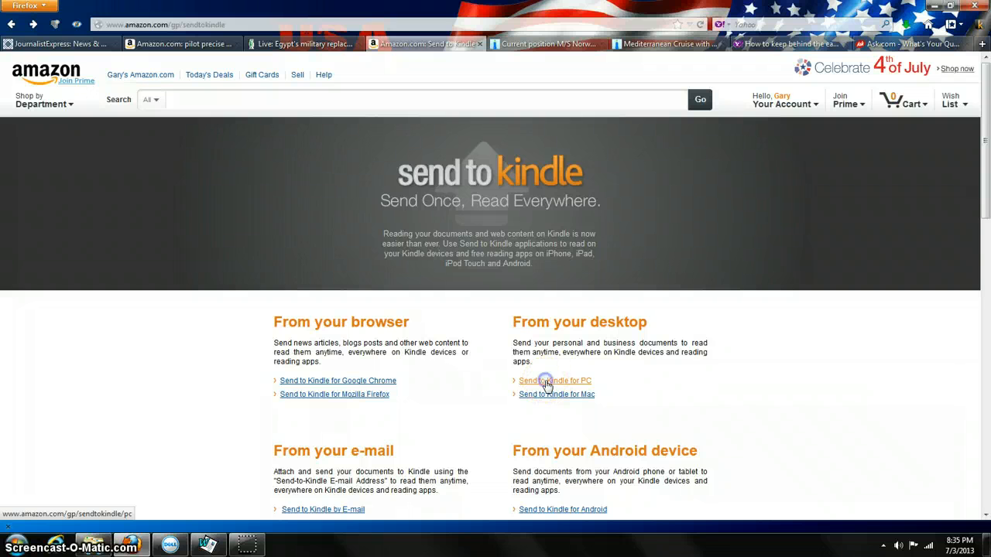
{"action": "left_click", "coordinate": [555, 381]}
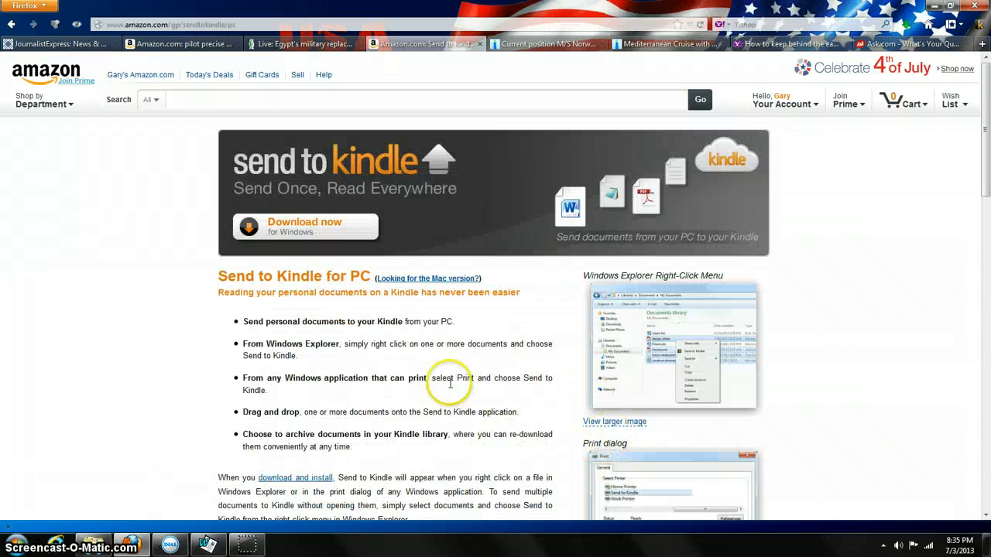
{"action": "mouse_move", "coordinate": [291, 226]}
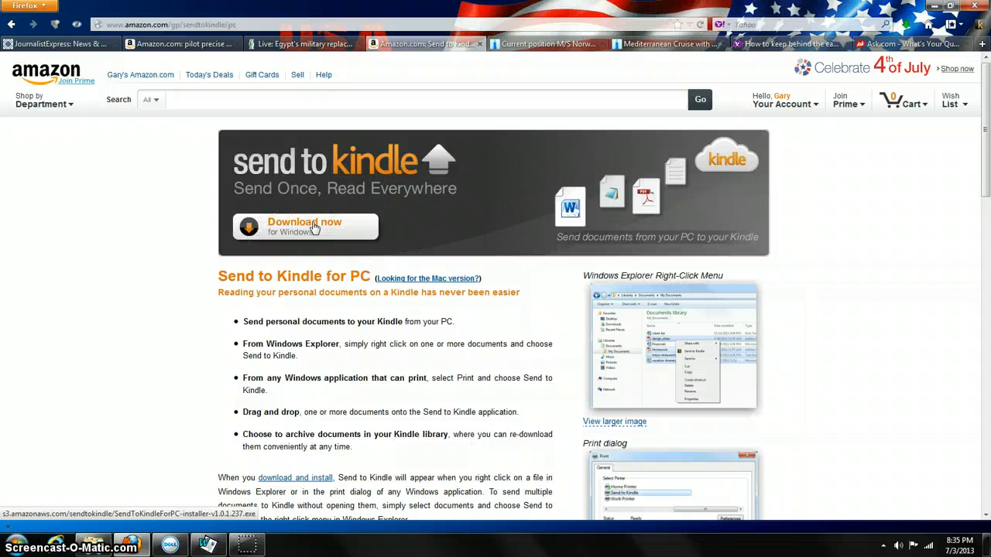
{"action": "mouse_move", "coordinate": [532, 311]}
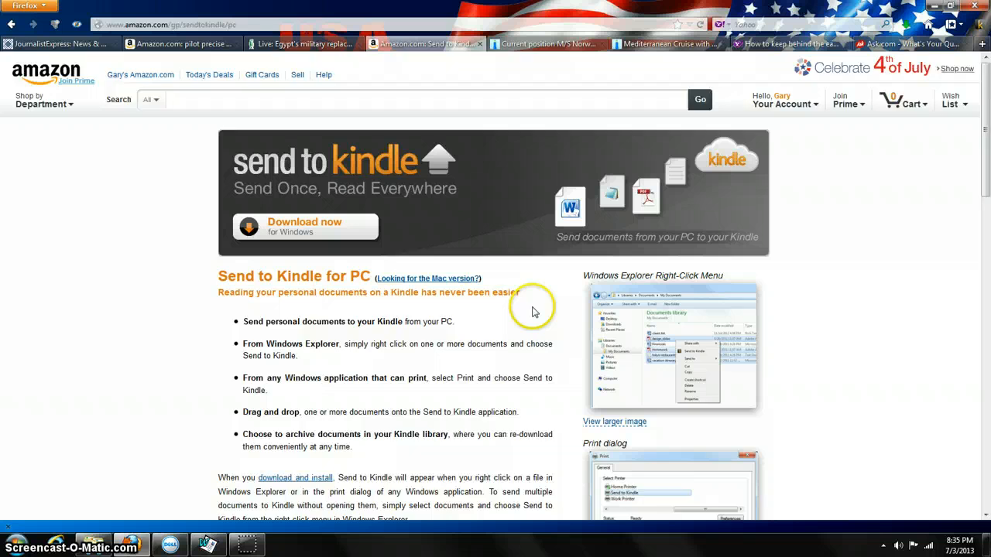
{"action": "scroll", "scroll_direction": "down", "scroll_amount": 3}
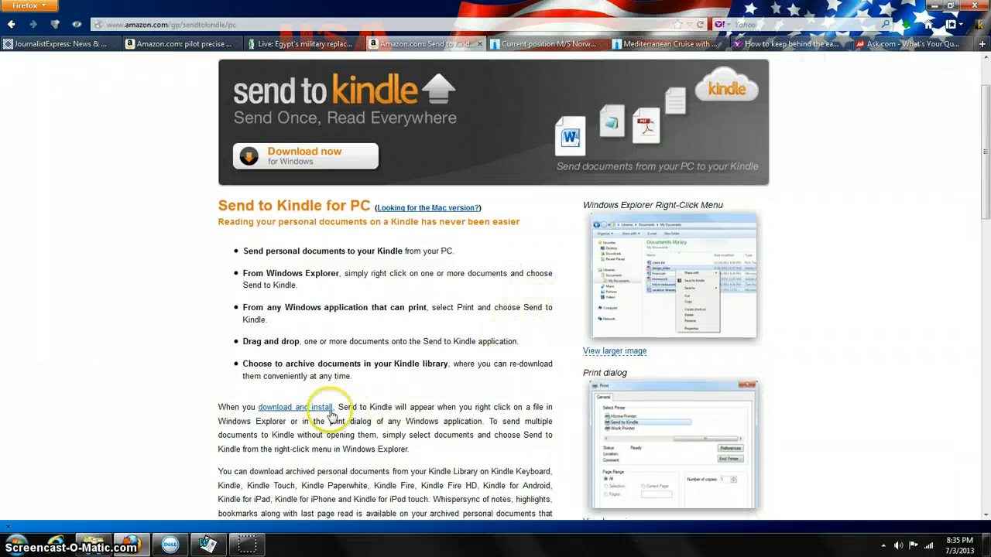
{"action": "mouse_move", "coordinate": [302, 266]}
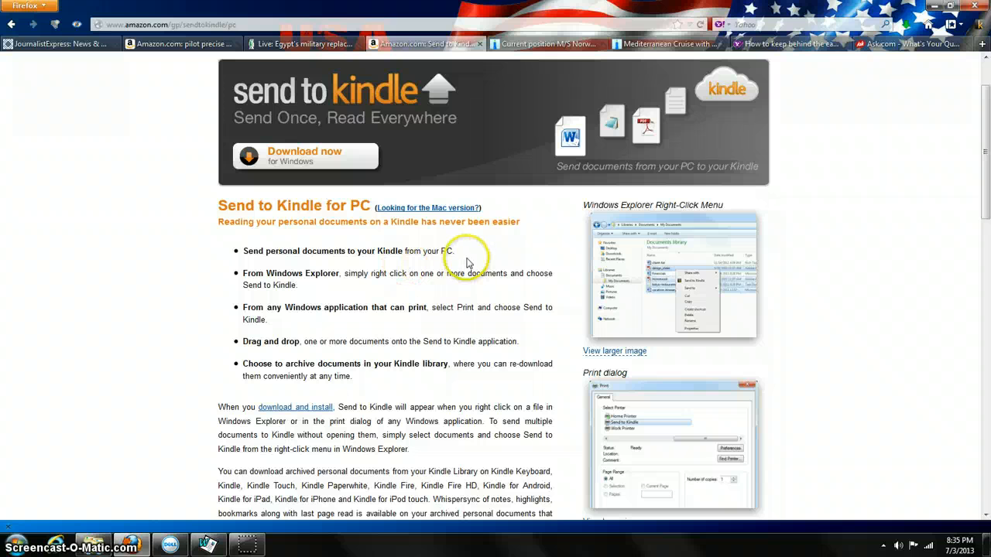
{"action": "mouse_move", "coordinate": [341, 289]}
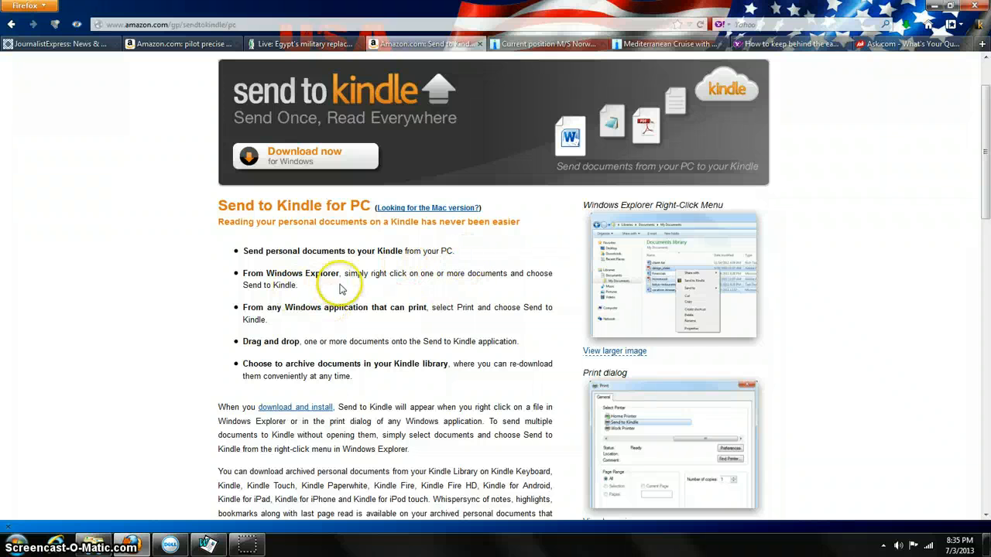
{"action": "mouse_move", "coordinate": [484, 289]}
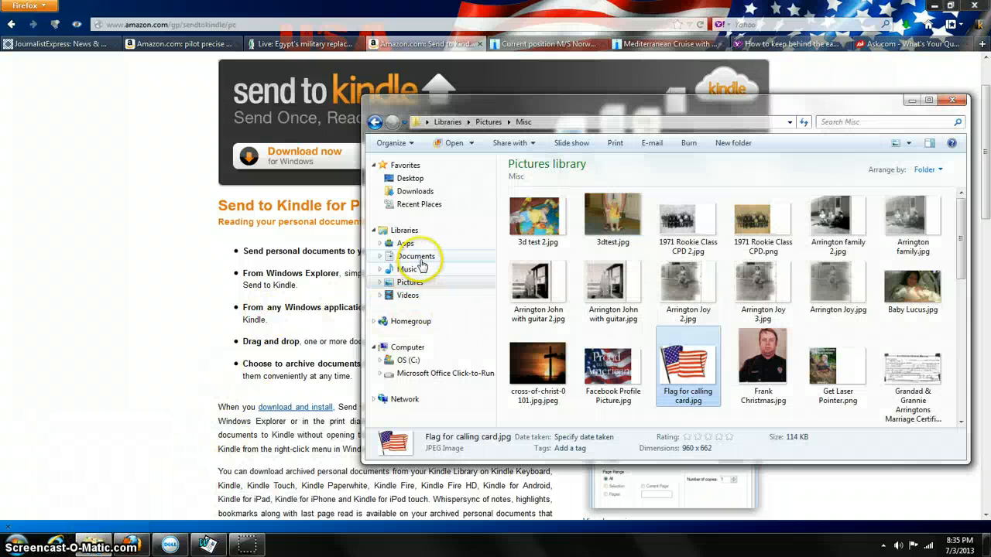
Step: Show the Documents library in Windows Explorer
{"action": "left_click", "coordinate": [417, 256]}
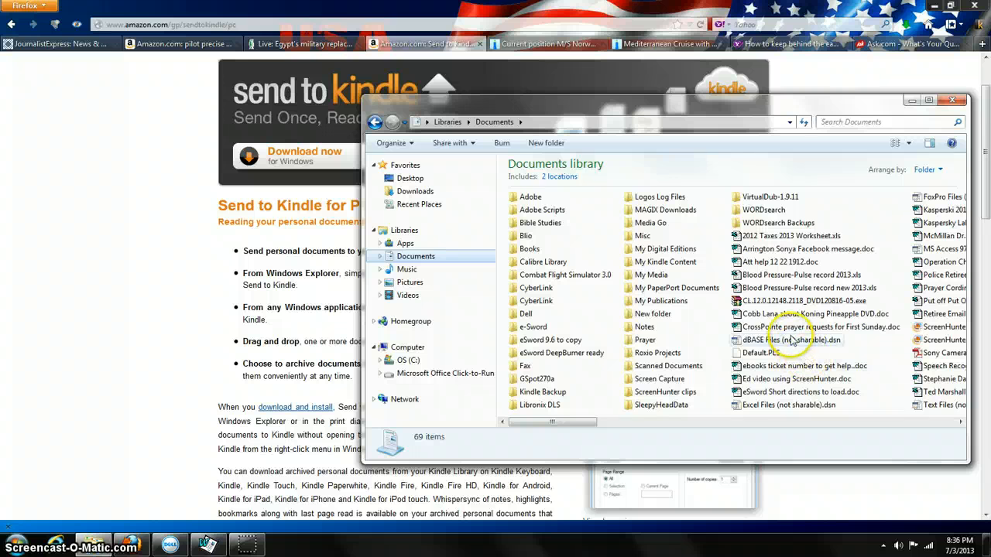
{"action": "mouse_move", "coordinate": [786, 317]}
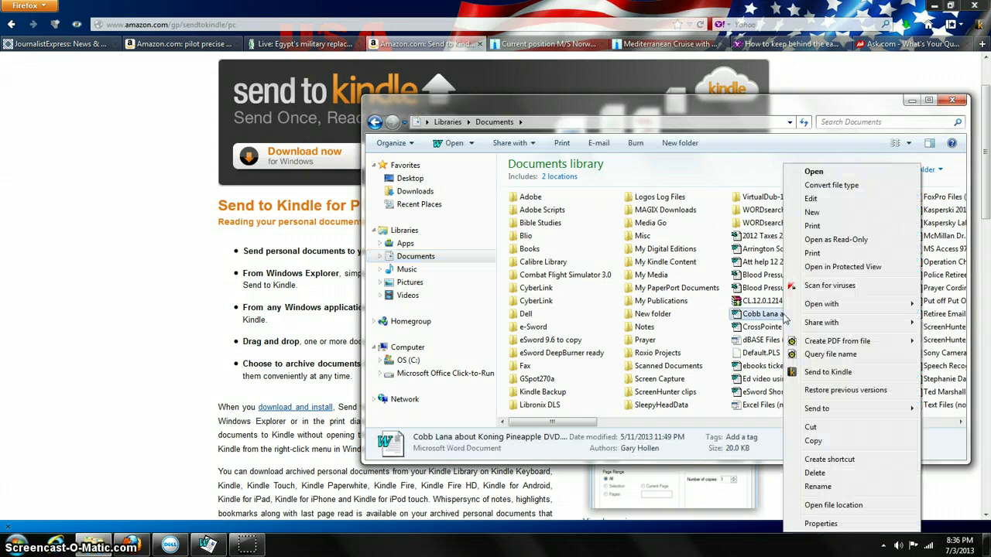
{"action": "mouse_move", "coordinate": [828, 372]}
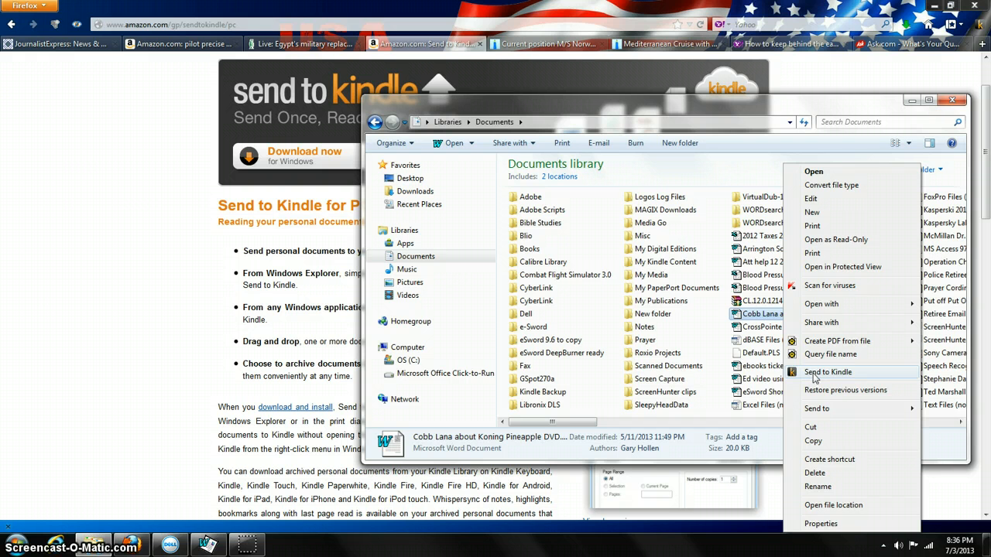
Step: Send the Koning Pineapple DVD Word document to the Kindle over Wi-Fi
{"action": "left_click", "coordinate": [828, 371]}
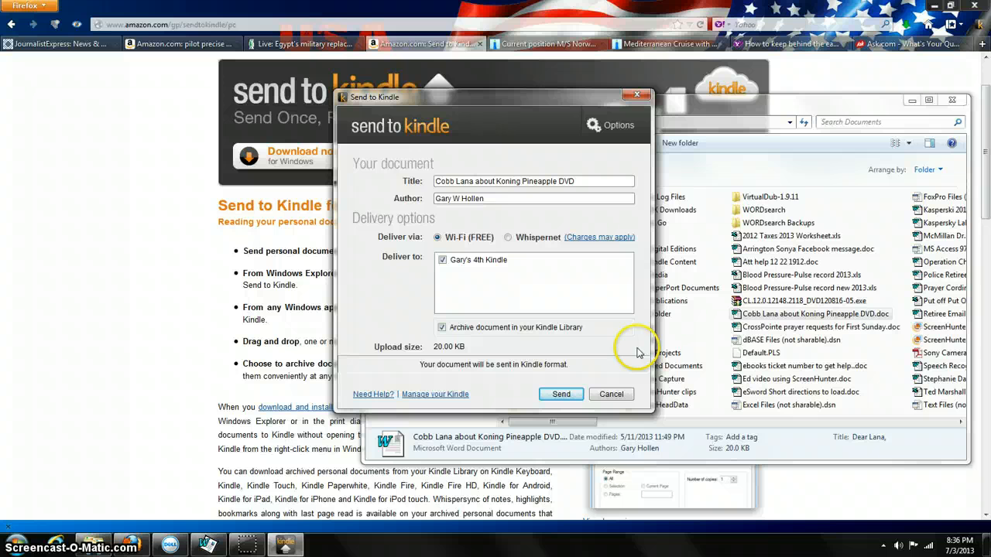
{"action": "mouse_move", "coordinate": [533, 195]}
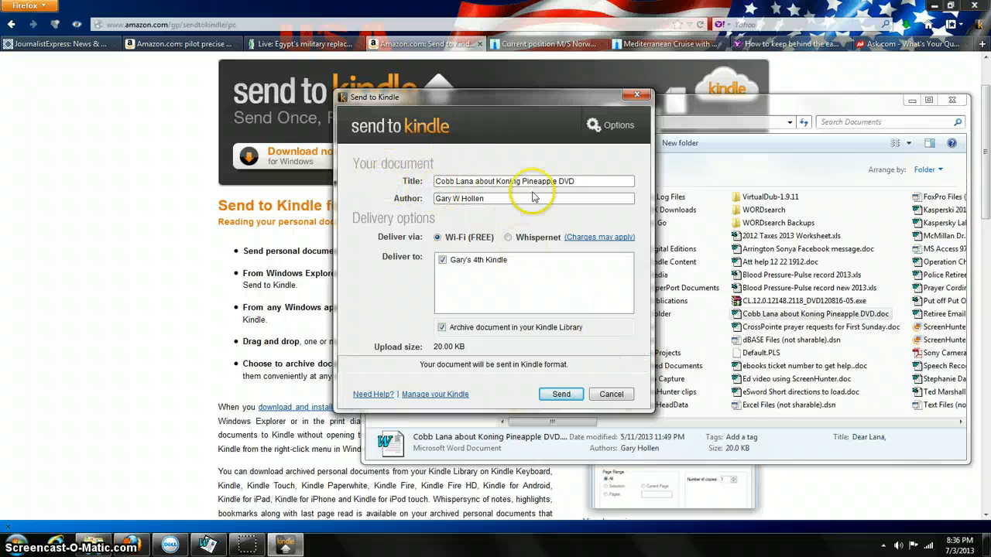
{"action": "mouse_move", "coordinate": [399, 251]}
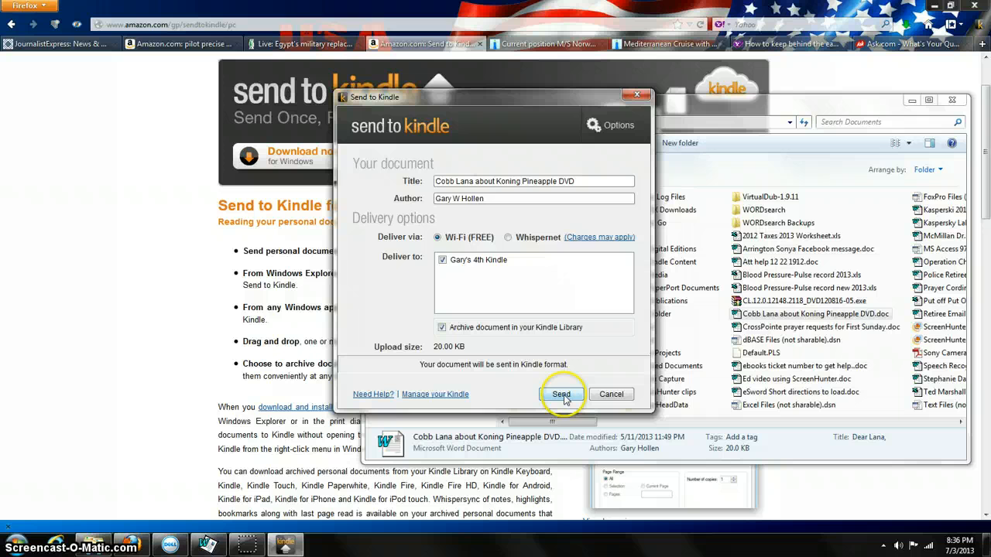
{"action": "left_click", "coordinate": [562, 394]}
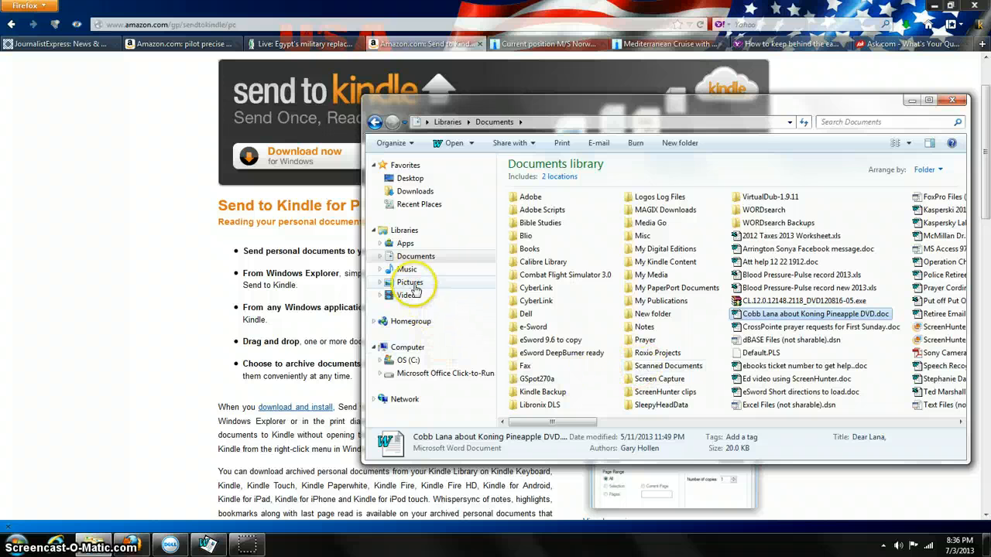
Step: Send Flag for calling card.jpg from the Misc pictures folder to the Kindle
{"action": "left_click", "coordinate": [409, 282]}
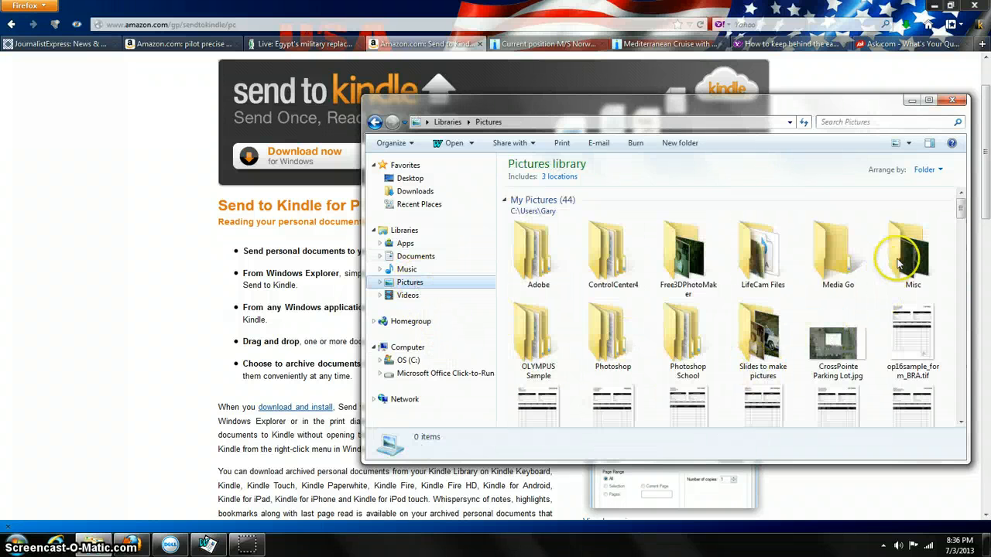
{"action": "left_click", "coordinate": [912, 254]}
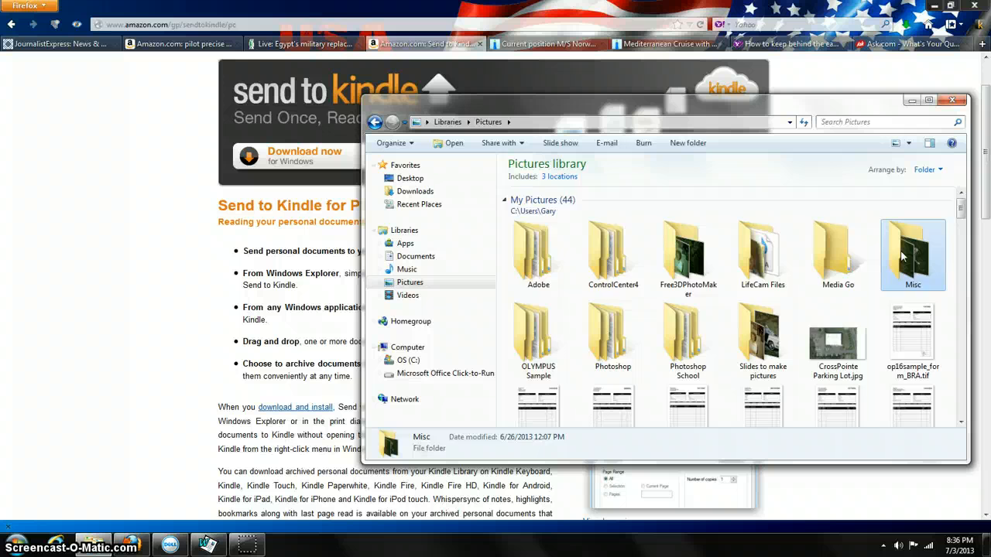
{"action": "double_click", "coordinate": [913, 254]}
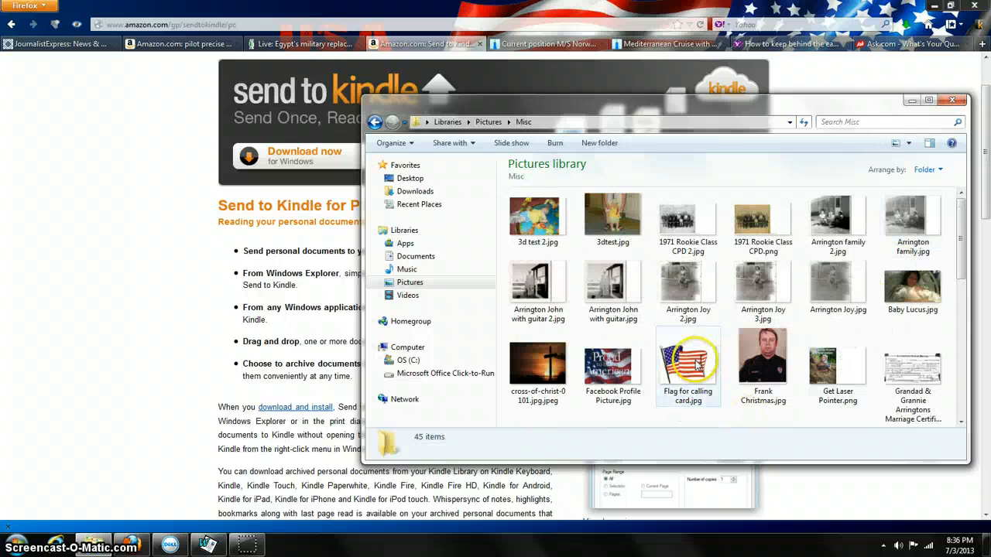
{"action": "right_click", "coordinate": [688, 364]}
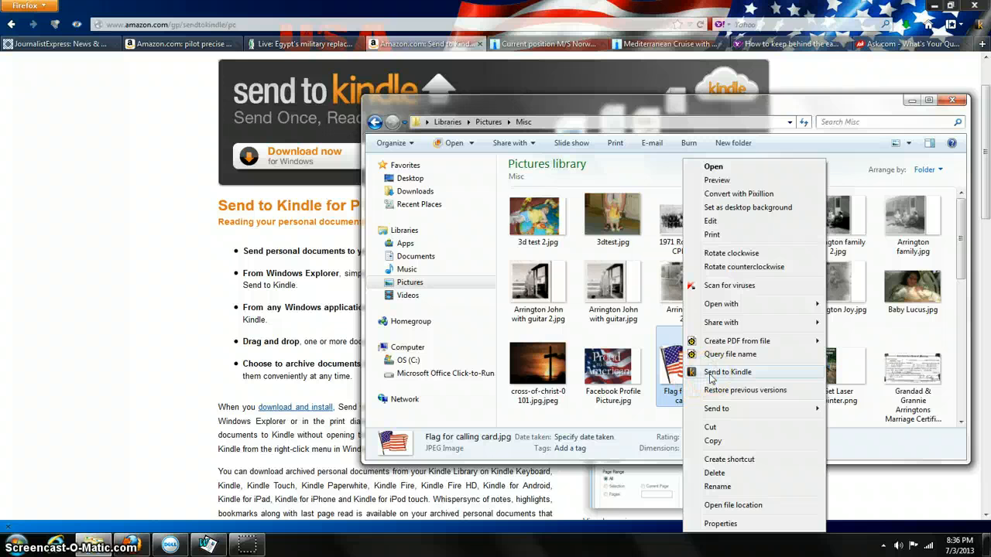
{"action": "left_click", "coordinate": [727, 372]}
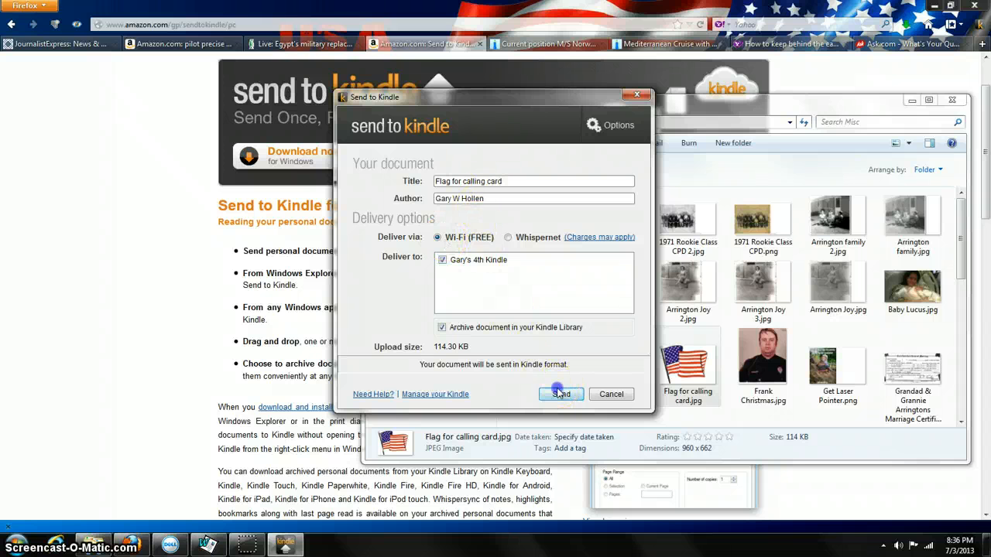
{"action": "left_click", "coordinate": [561, 394]}
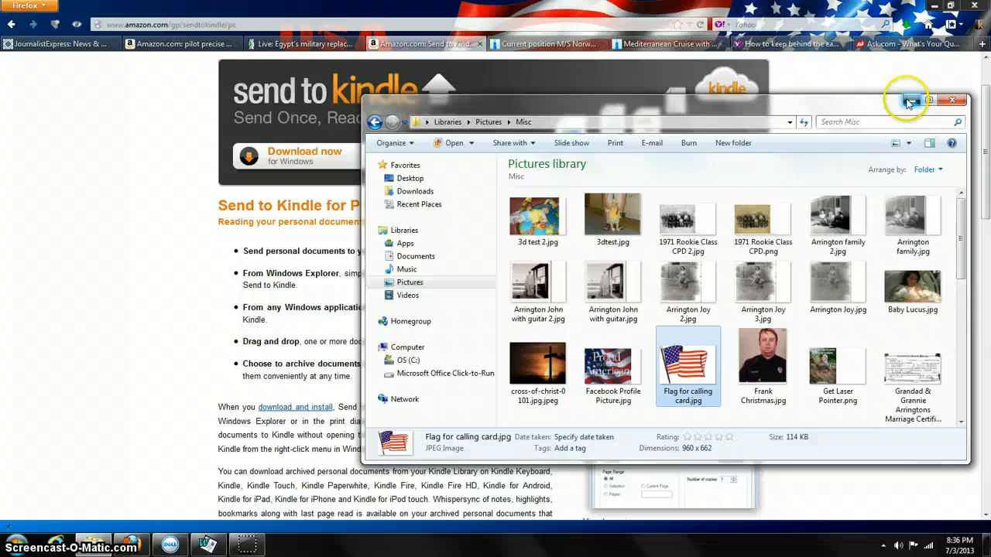
Step: Minimize the Windows Explorer window to reveal Firefox
{"action": "left_click", "coordinate": [929, 101]}
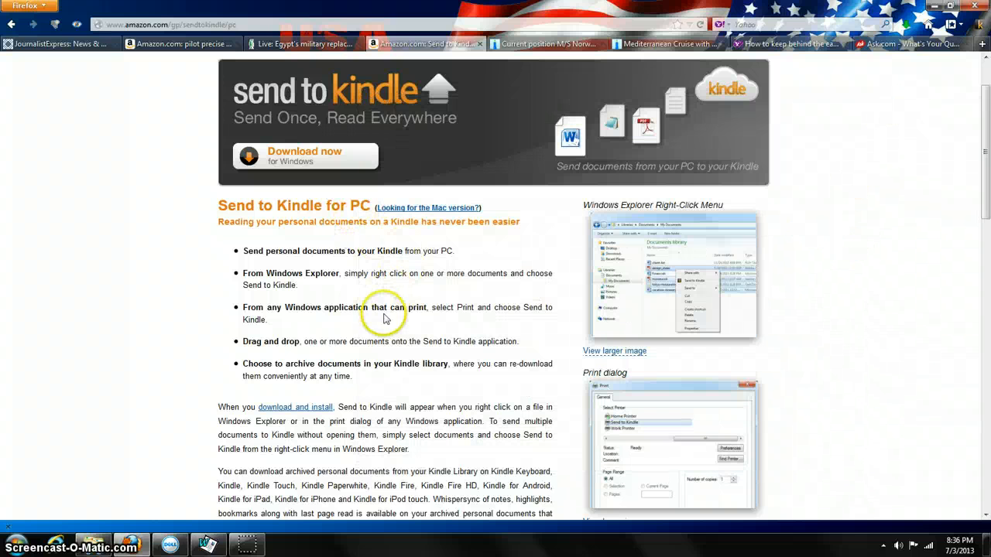
{"action": "mouse_move", "coordinate": [23, 66]}
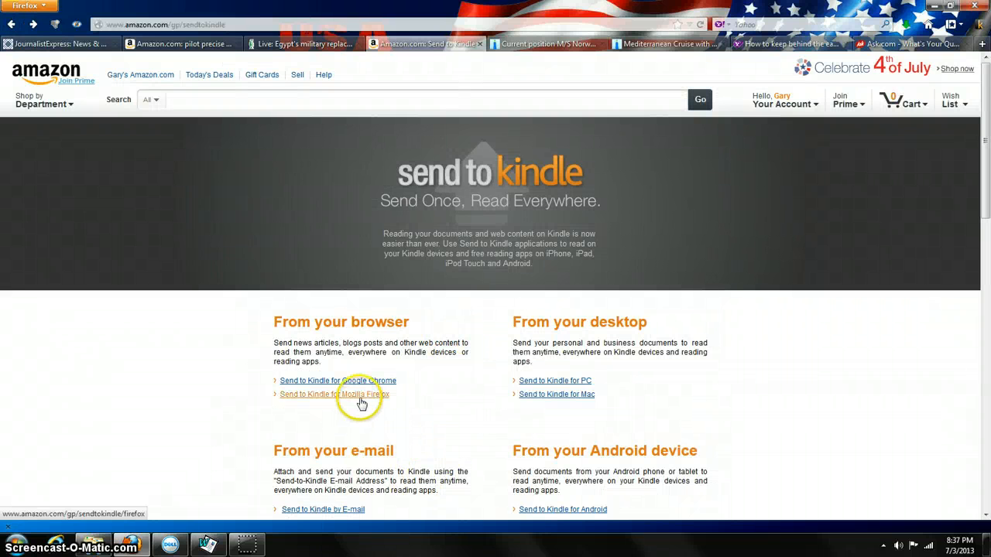
{"action": "mouse_move", "coordinate": [365, 404]}
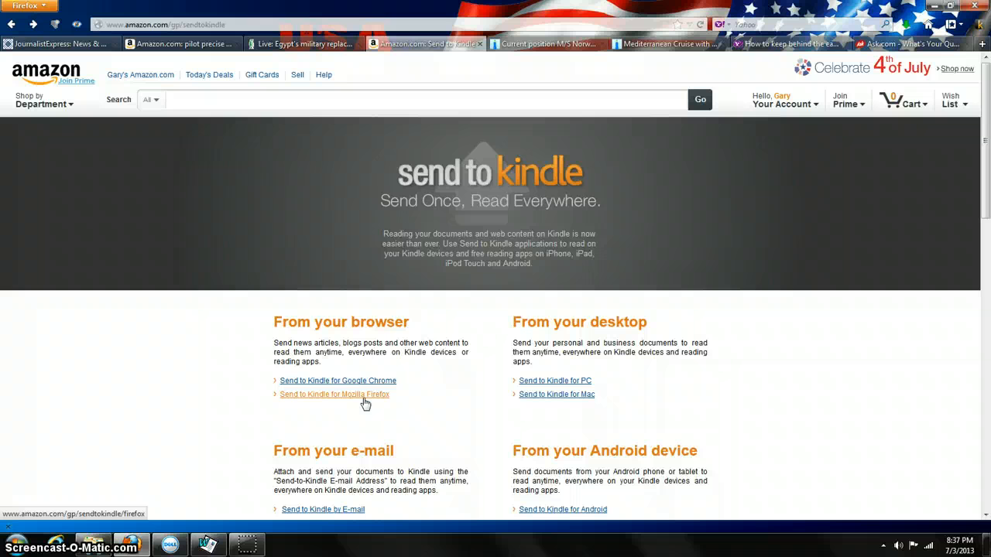
{"action": "mouse_move", "coordinate": [370, 380]}
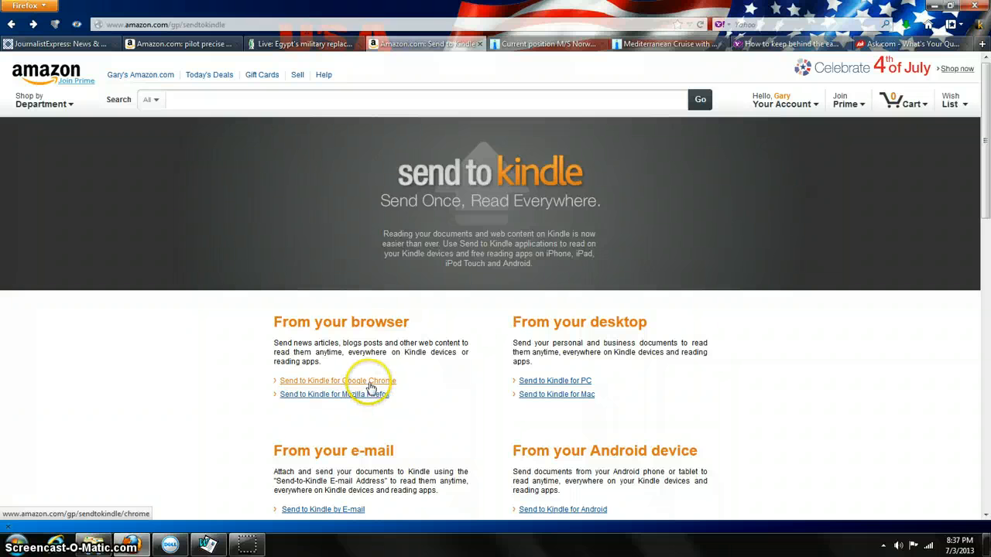
{"action": "mouse_move", "coordinate": [370, 401]}
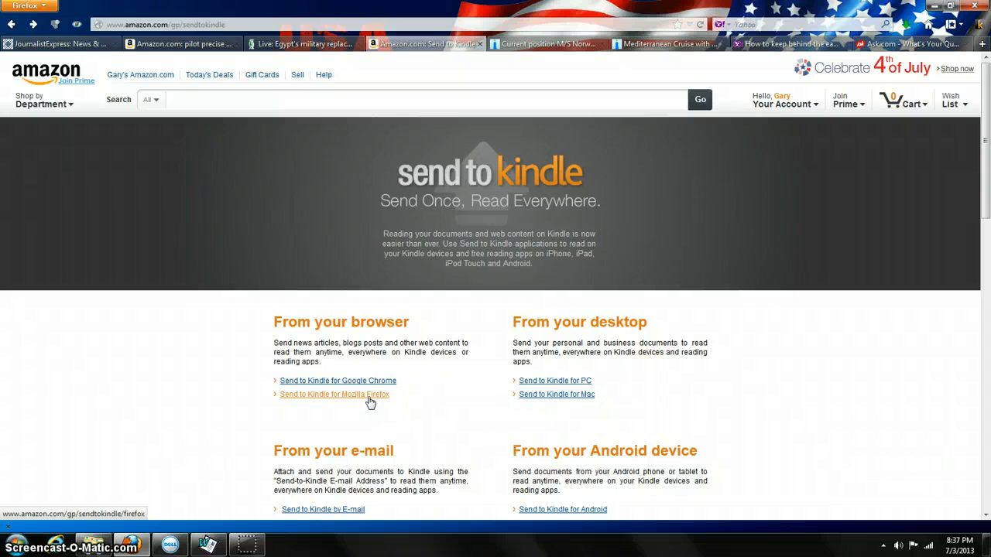
{"action": "mouse_move", "coordinate": [266, 305]}
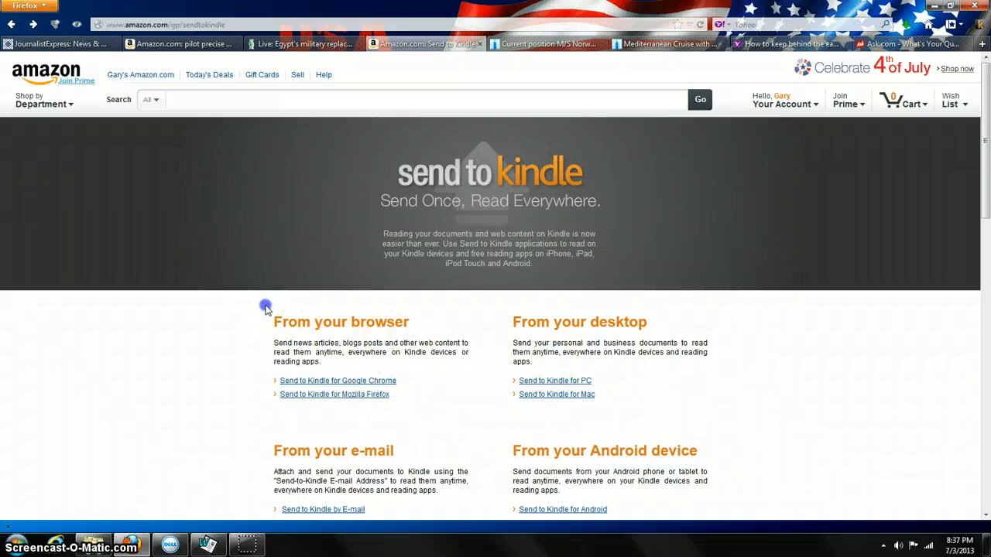
{"action": "left_click_drag", "start_coordinate": [266, 306], "coordinate": [766, 508]}
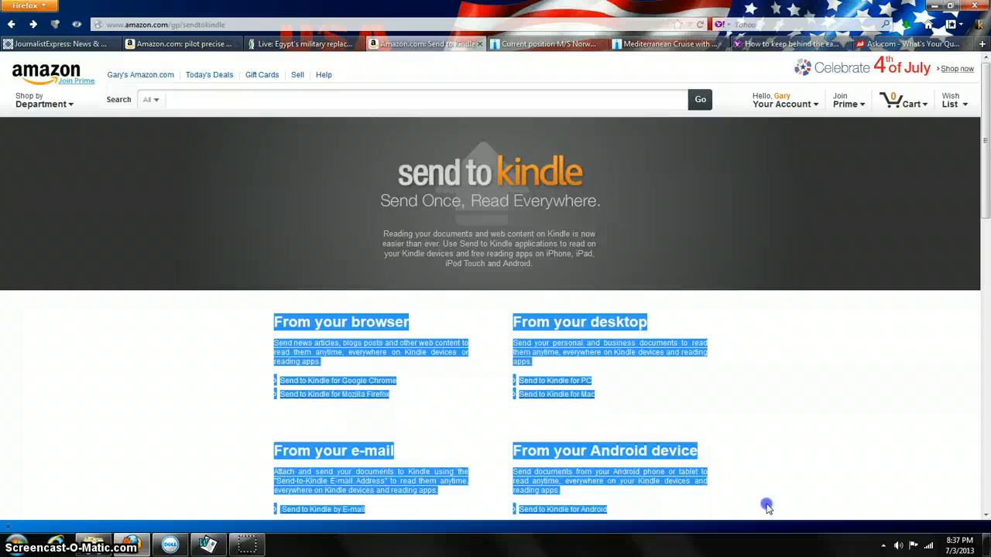
{"action": "mouse_move", "coordinate": [824, 430]}
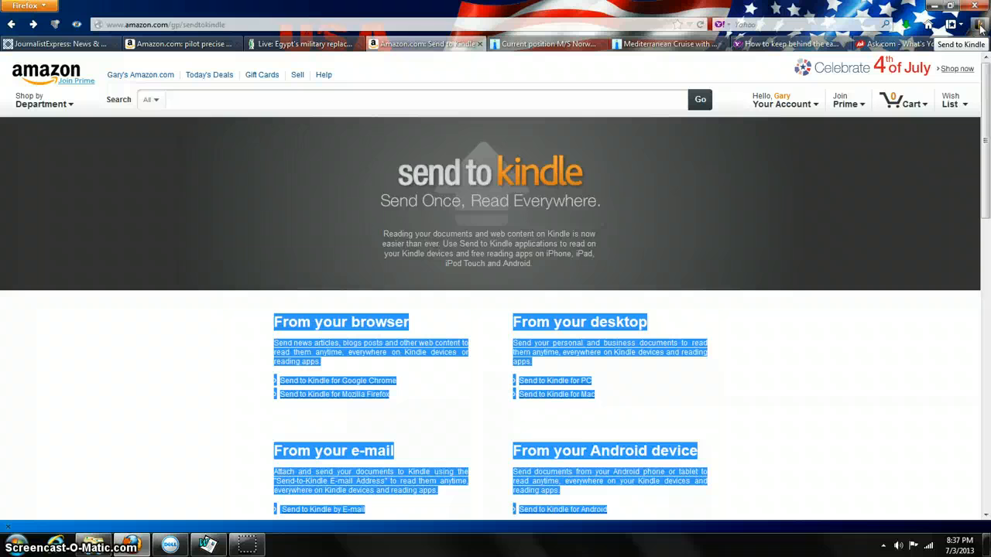
{"action": "left_click", "coordinate": [981, 24]}
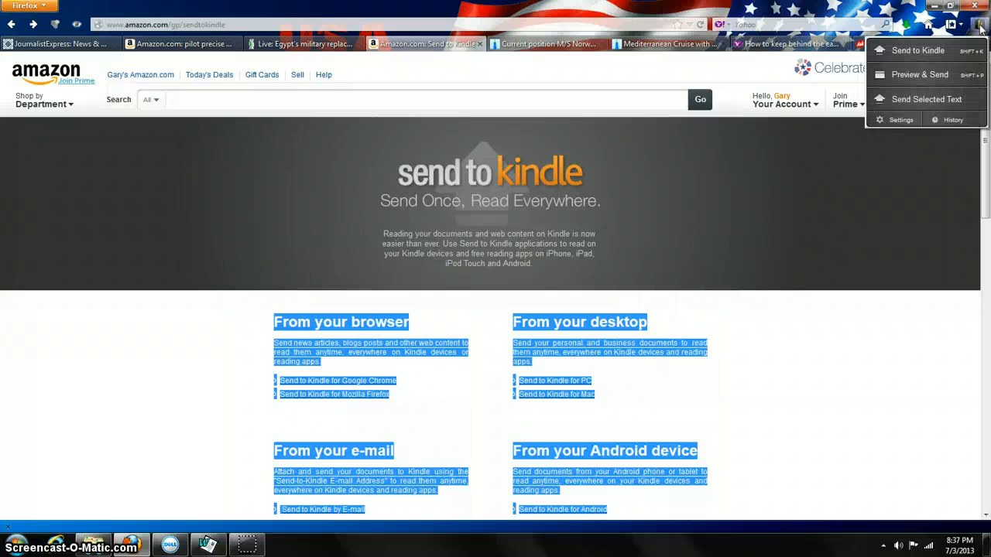
{"action": "mouse_move", "coordinate": [920, 74]}
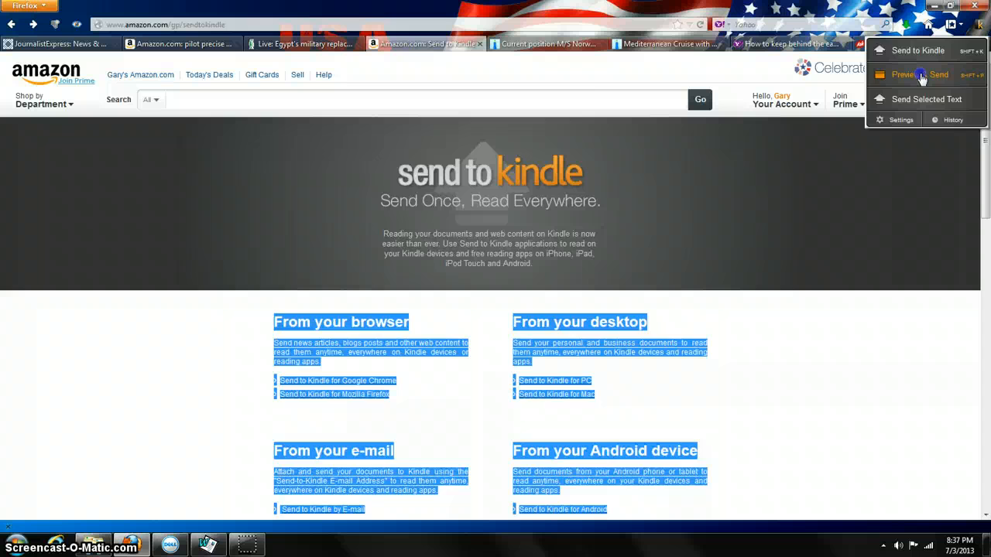
{"action": "left_click", "coordinate": [921, 75]}
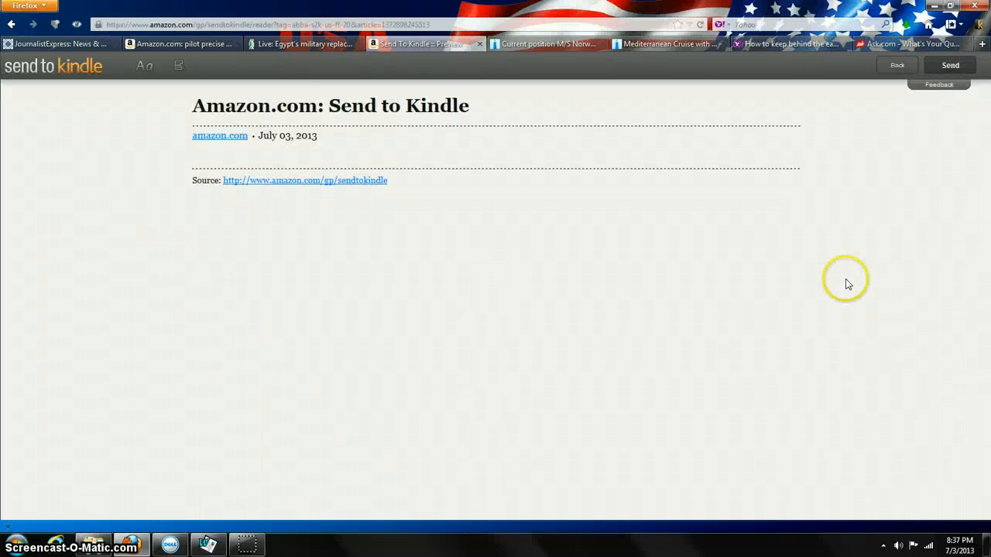
{"action": "mouse_move", "coordinate": [958, 172]}
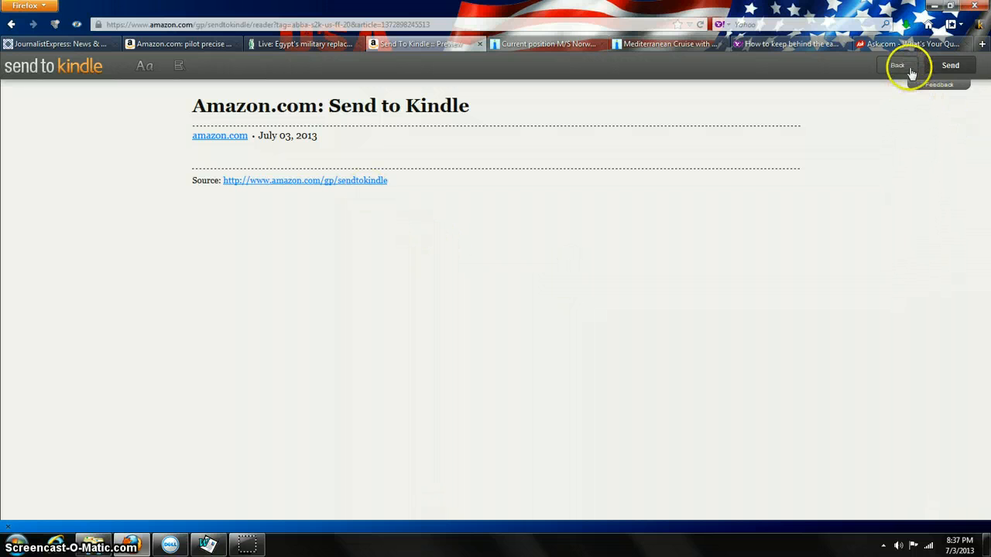
{"action": "left_click", "coordinate": [897, 65]}
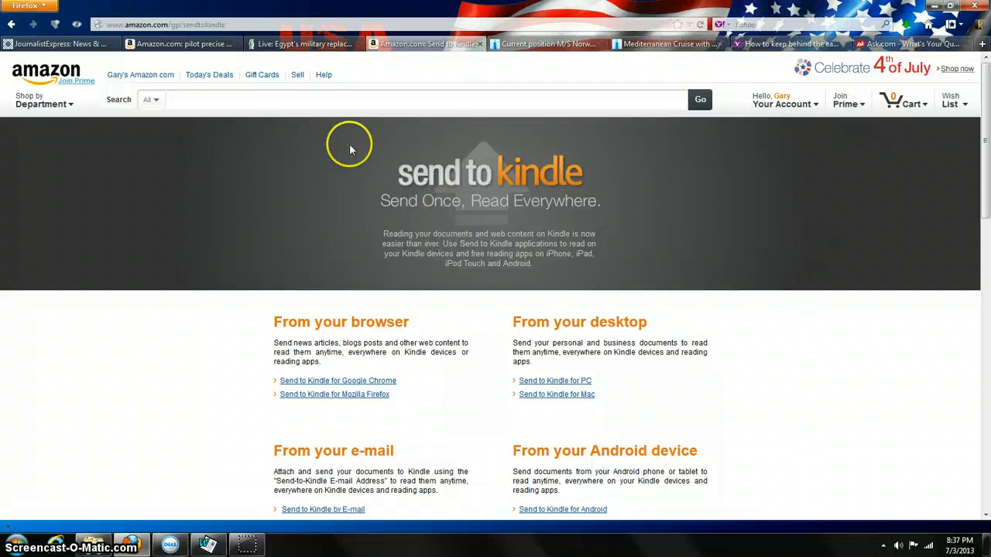
{"action": "mouse_move", "coordinate": [316, 44]}
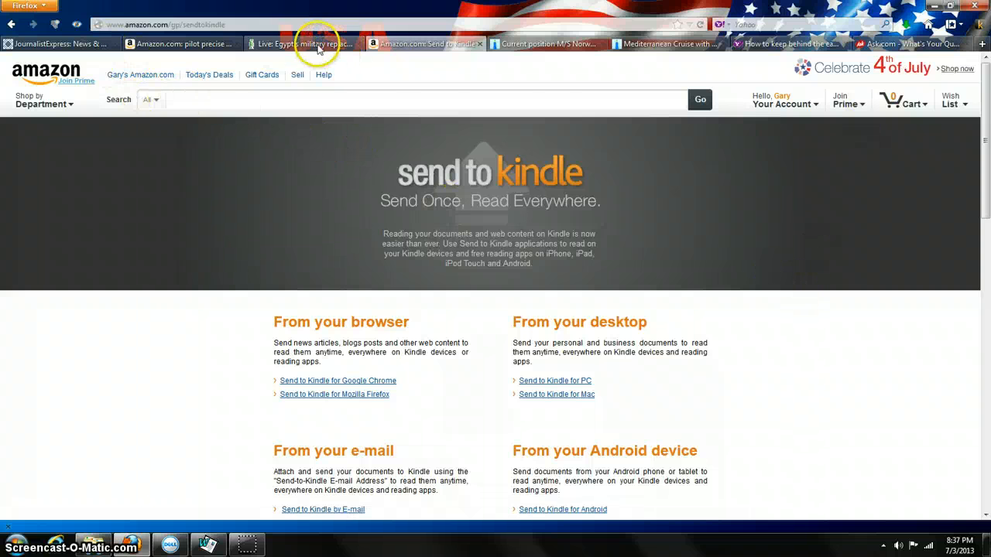
Step: Select the Egypt military article's paragraphs and preview them with Send to Kindle
{"action": "left_click", "coordinate": [302, 43]}
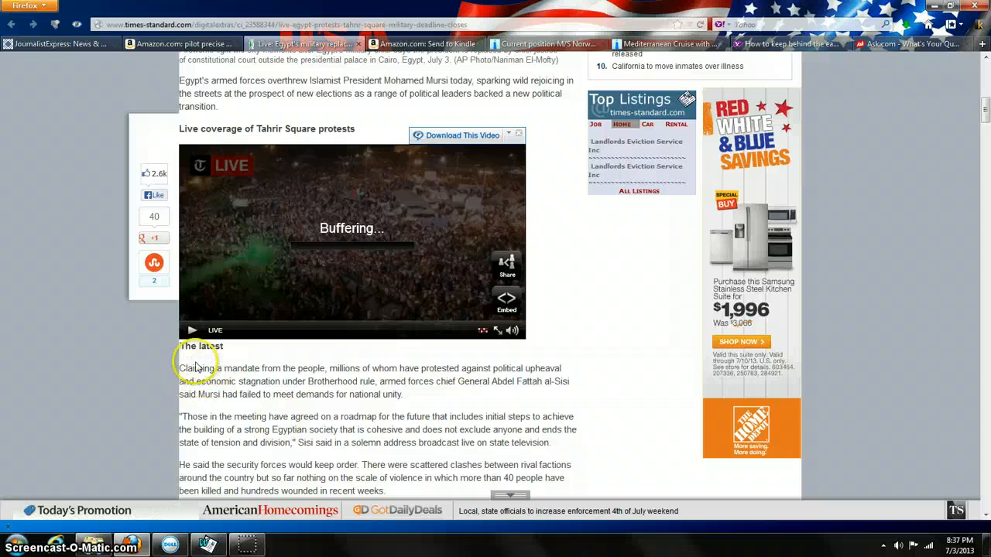
{"action": "left_click_drag", "start_coordinate": [179, 368], "coordinate": [385, 491]}
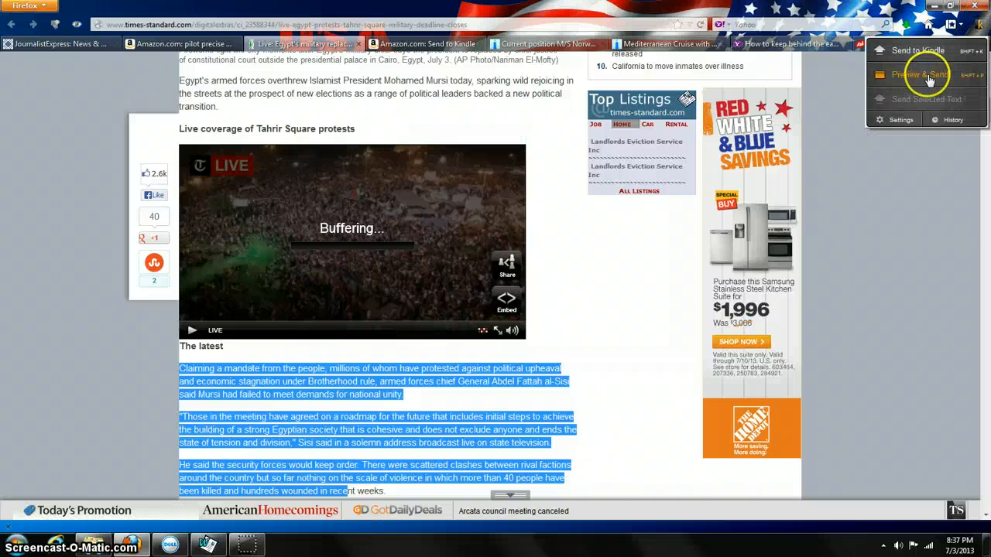
{"action": "left_click", "coordinate": [920, 74]}
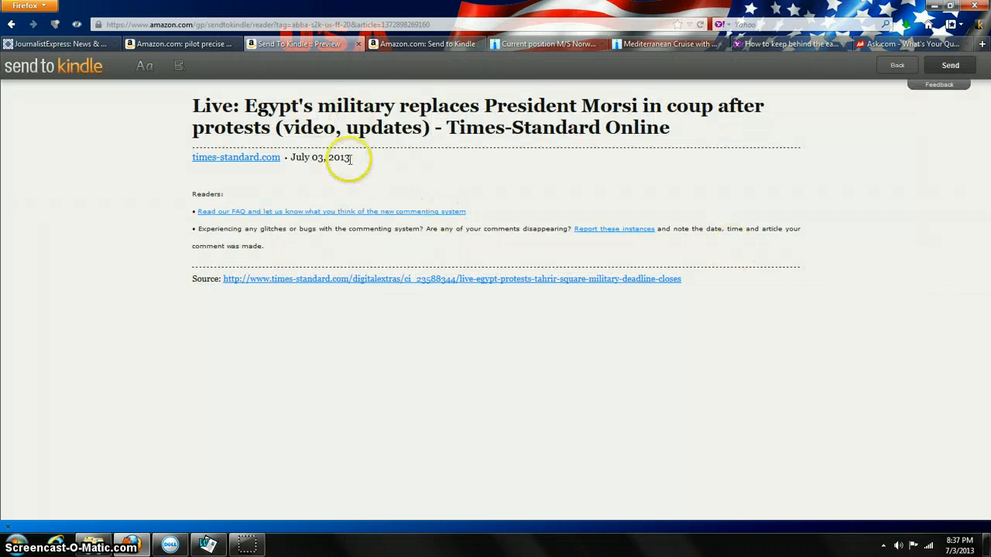
{"action": "mouse_move", "coordinate": [340, 229]}
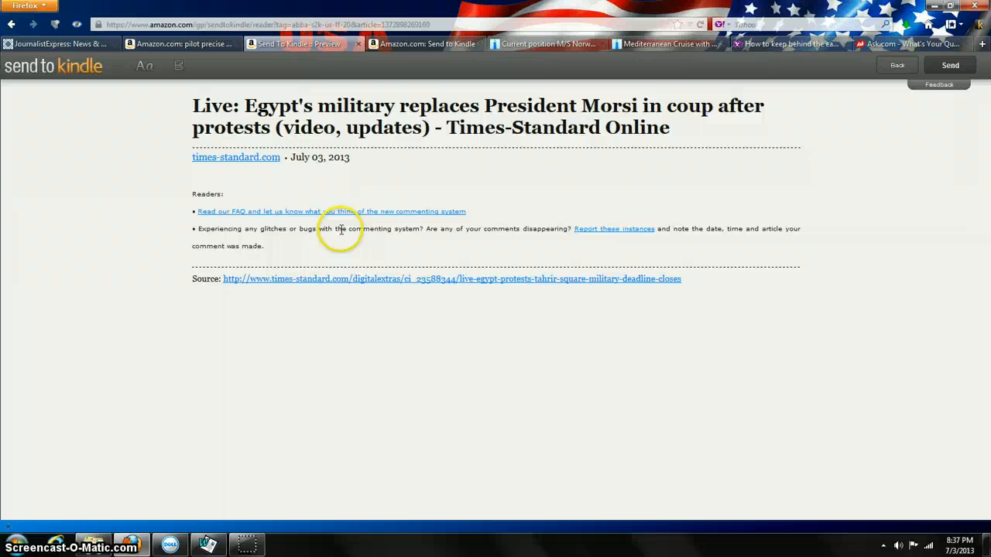
{"action": "mouse_move", "coordinate": [517, 218]}
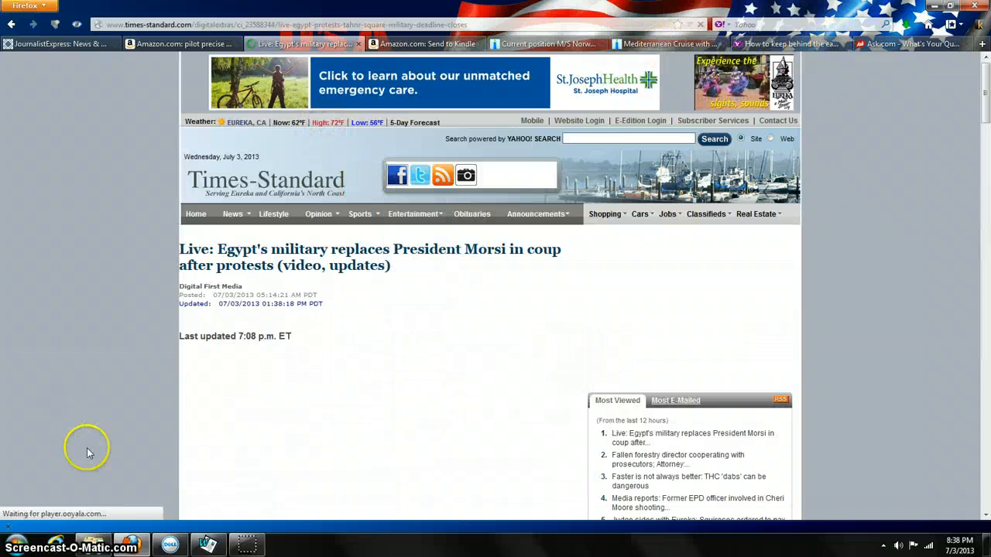
Step: Print Document1 from Word to the Send to Kindle printer and upload it
{"action": "left_click", "coordinate": [207, 546]}
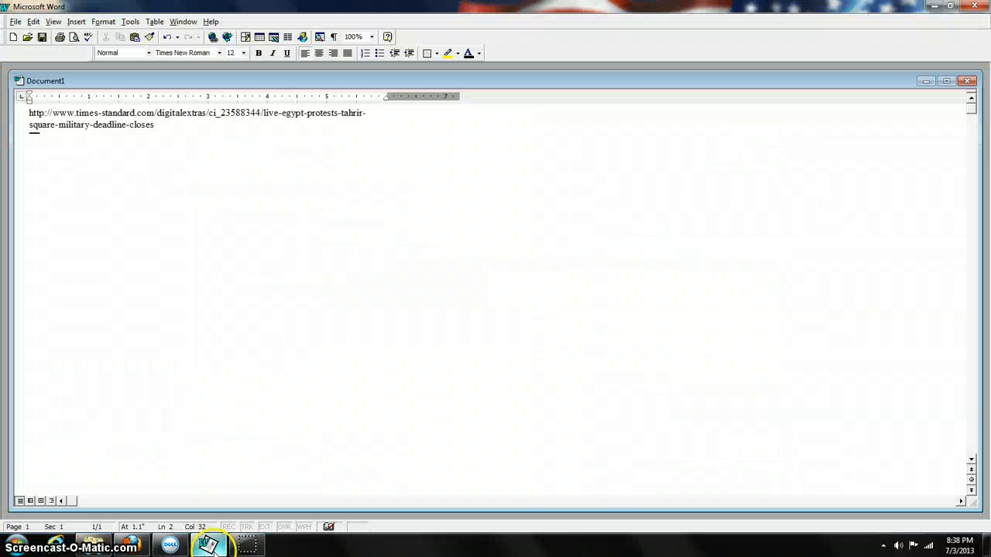
{"action": "mouse_move", "coordinate": [212, 173]}
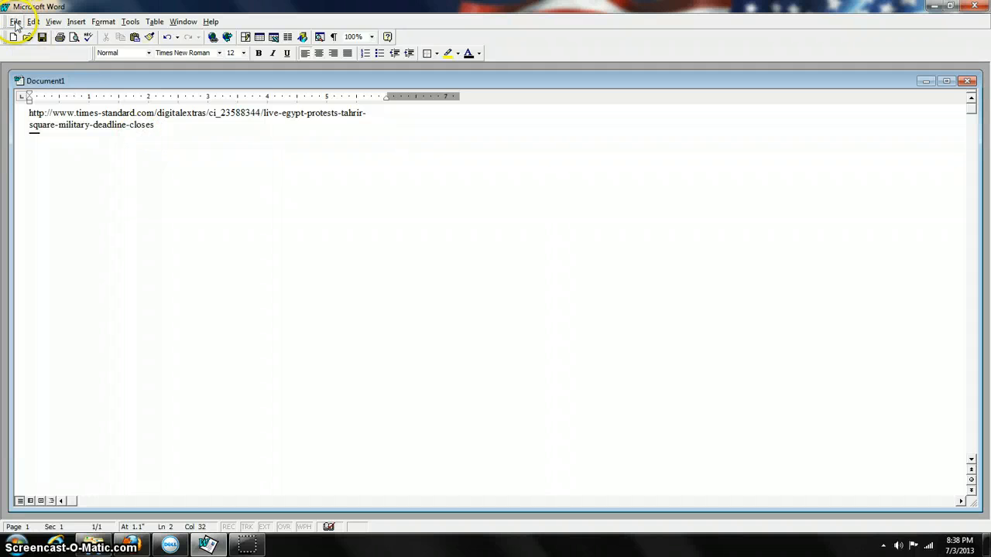
{"action": "left_click", "coordinate": [15, 21]}
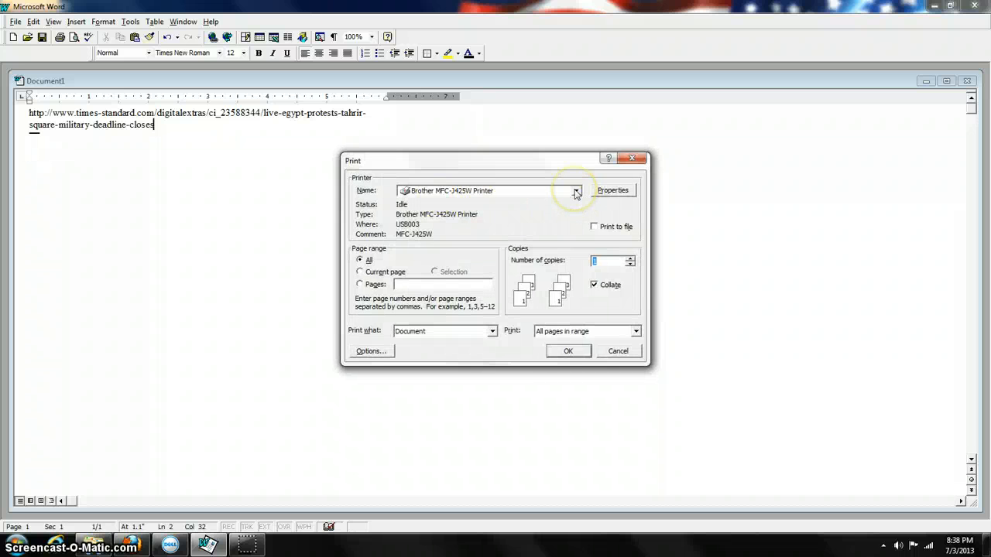
{"action": "left_click", "coordinate": [576, 191]}
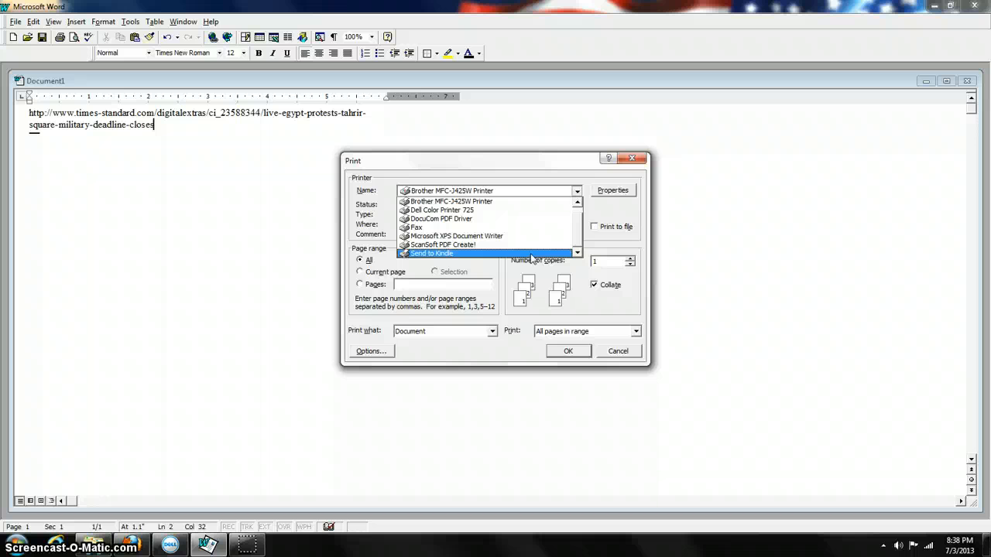
{"action": "left_click", "coordinate": [432, 253]}
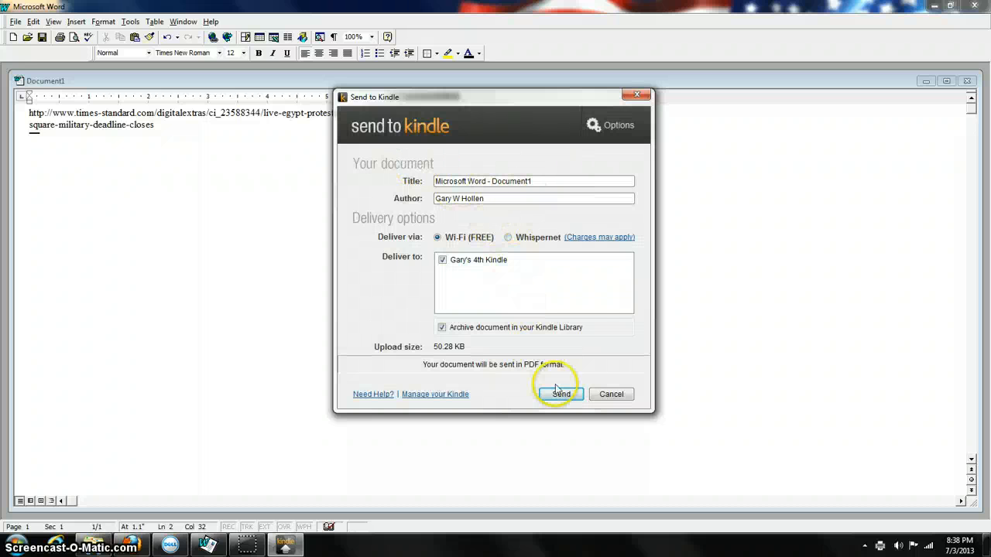
{"action": "left_click", "coordinate": [560, 394]}
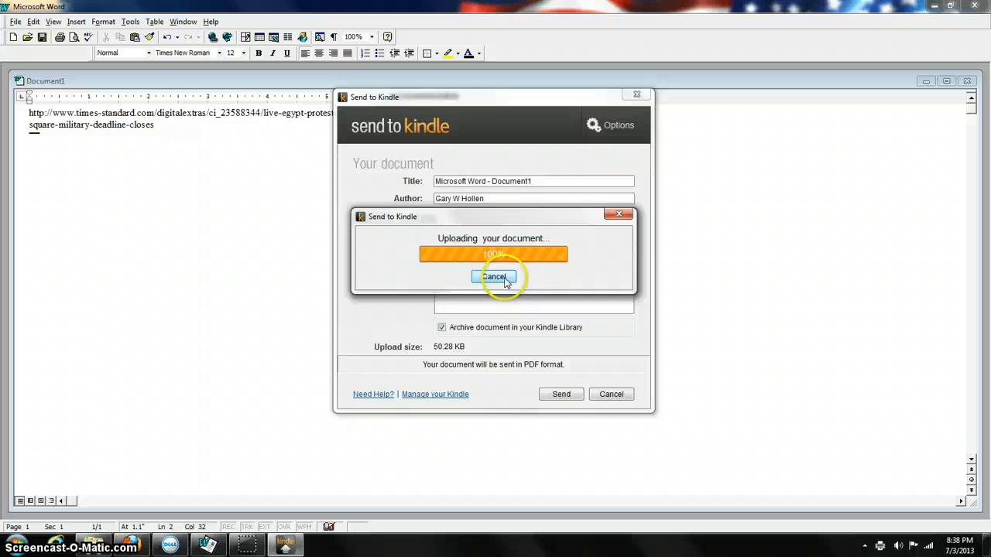
{"action": "left_click", "coordinate": [494, 277]}
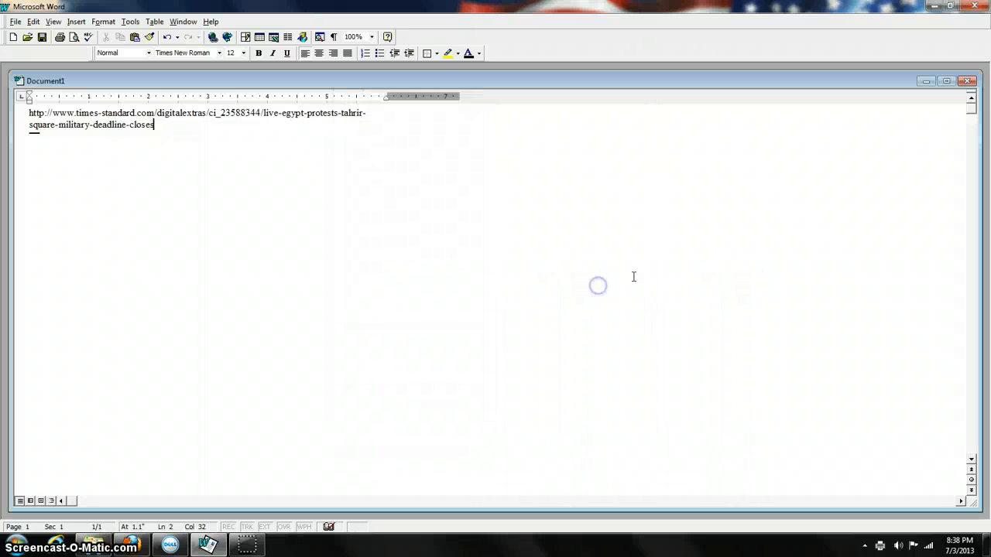